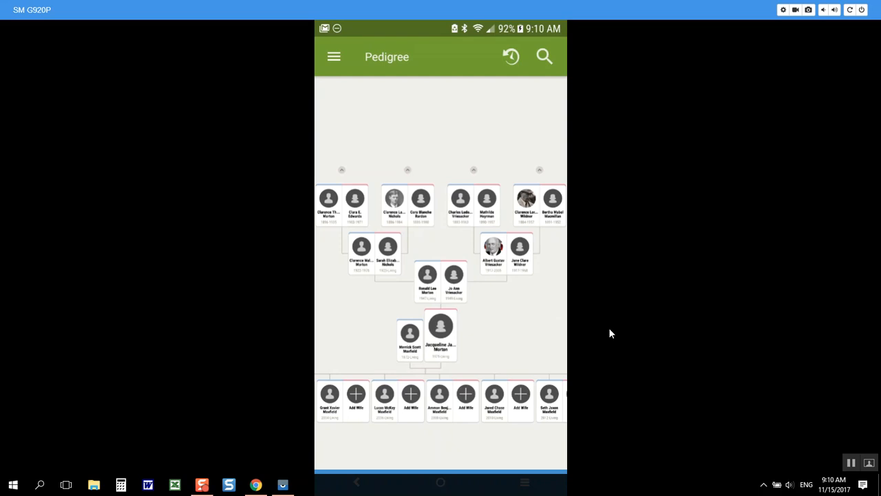
pyautogui.moveTo(488, 233)
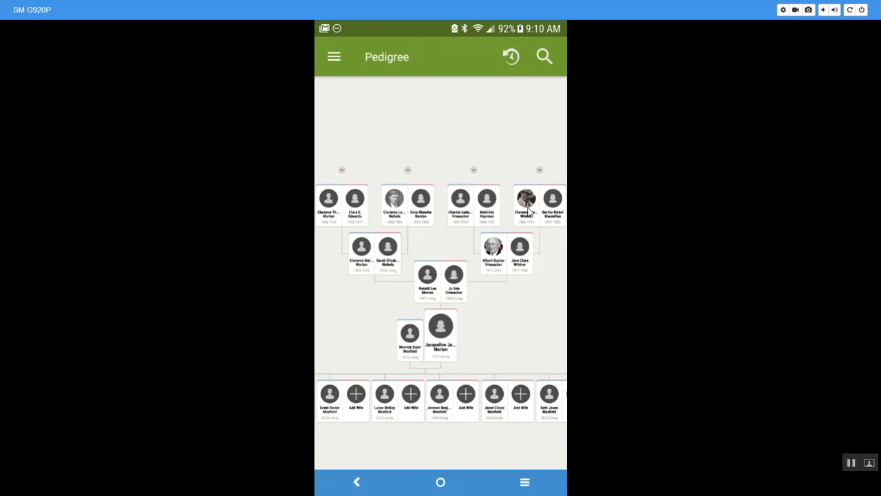
pyautogui.click(523, 200)
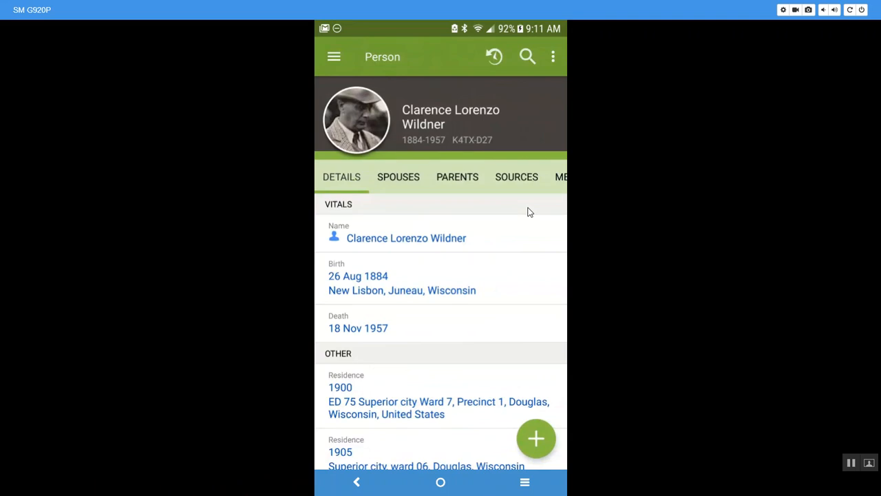
pyautogui.moveTo(428, 153)
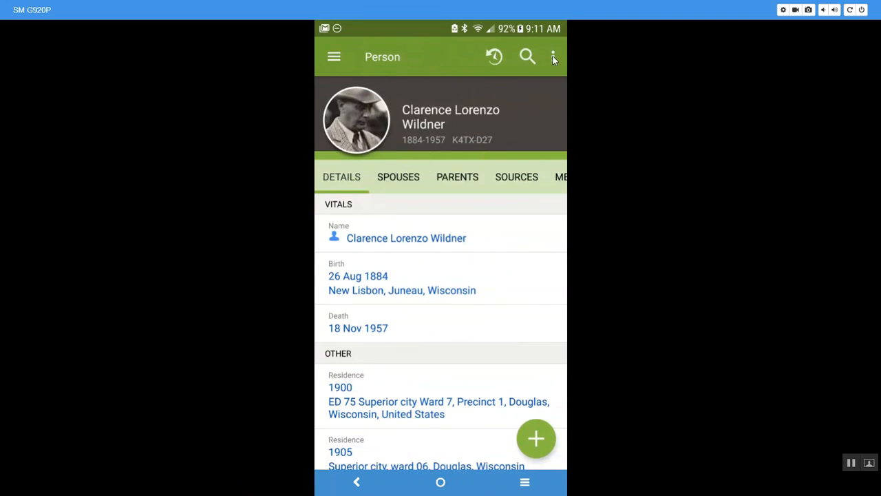
pyautogui.click(554, 56)
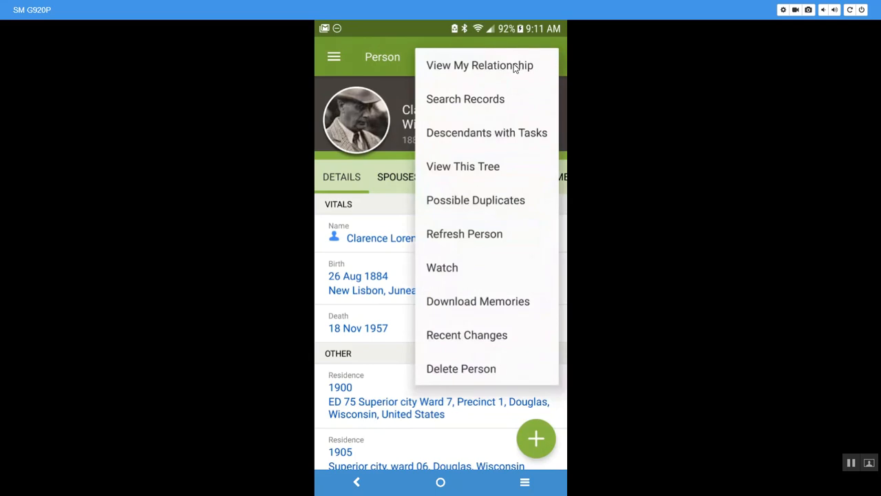
pyautogui.click(479, 65)
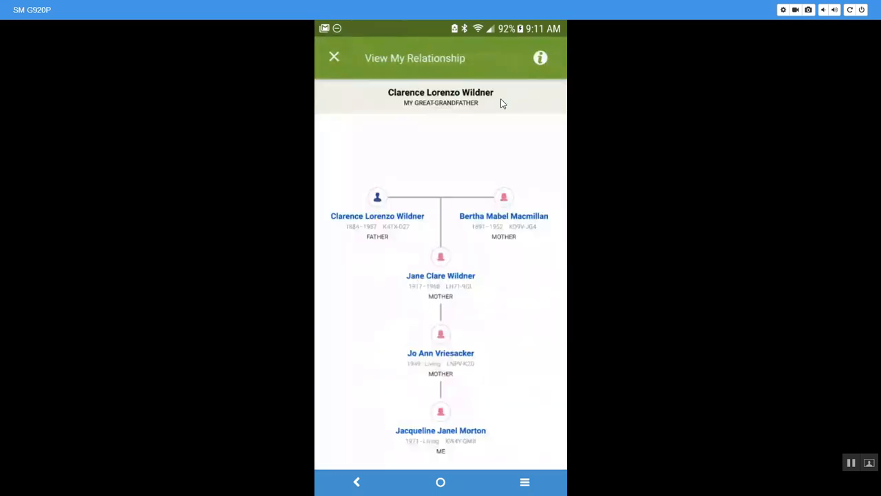
pyautogui.moveTo(407, 116)
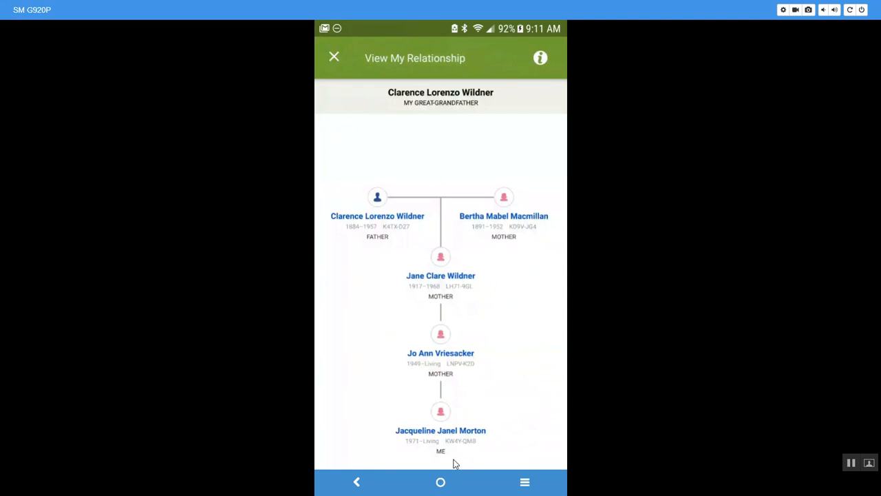
pyautogui.moveTo(508, 424)
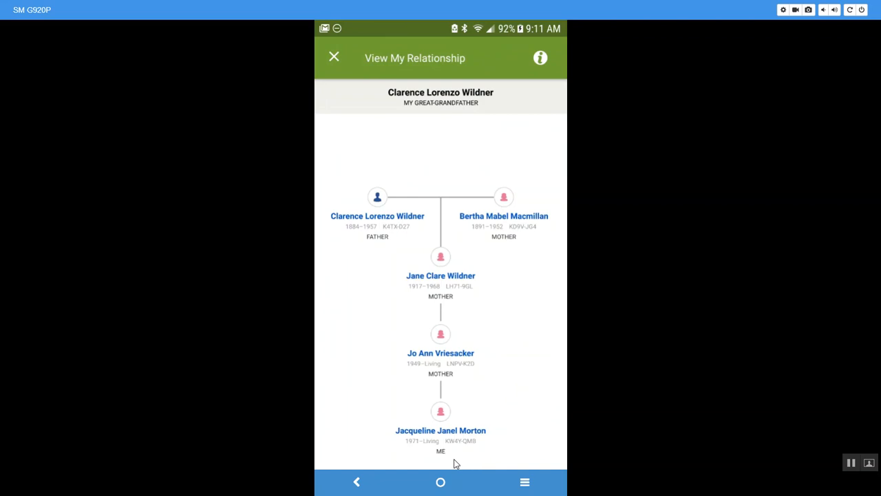
pyautogui.moveTo(448, 405)
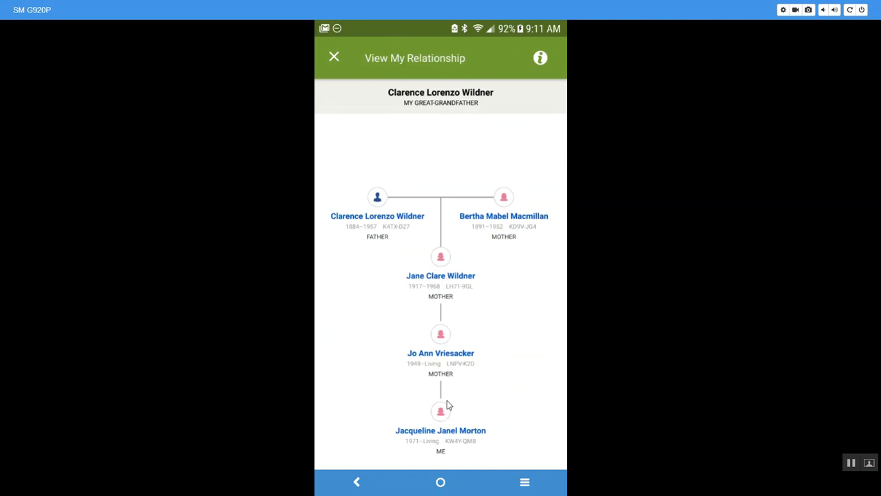
pyautogui.moveTo(453, 310)
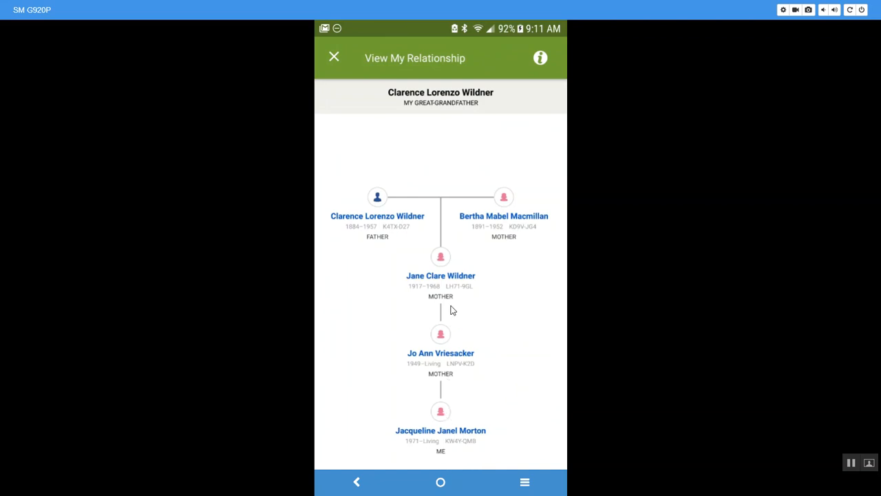
pyautogui.moveTo(442, 256)
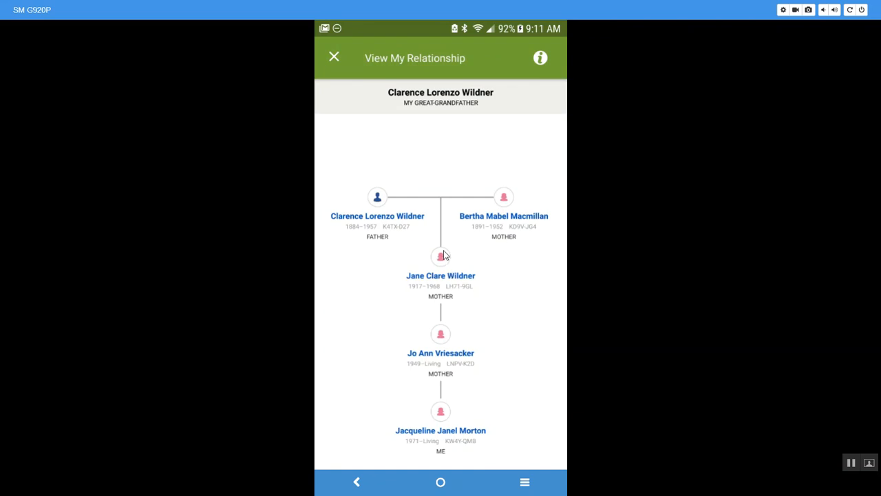
pyautogui.moveTo(480, 239)
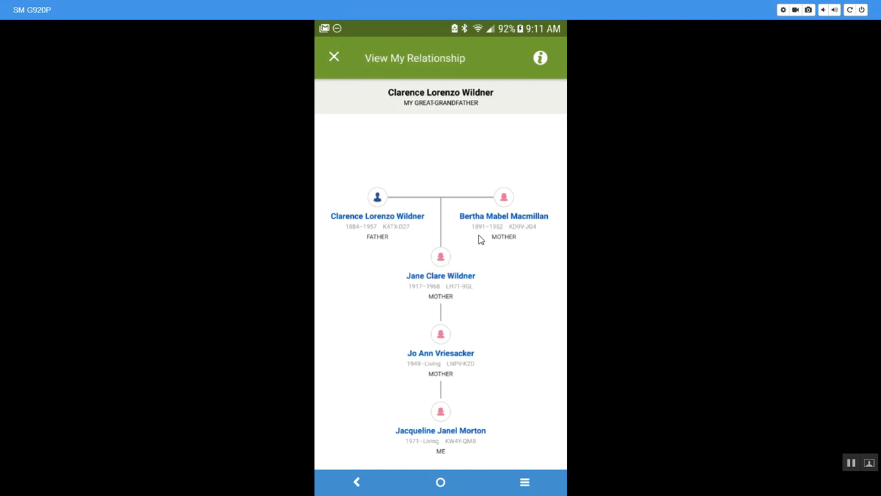
pyautogui.moveTo(431, 118)
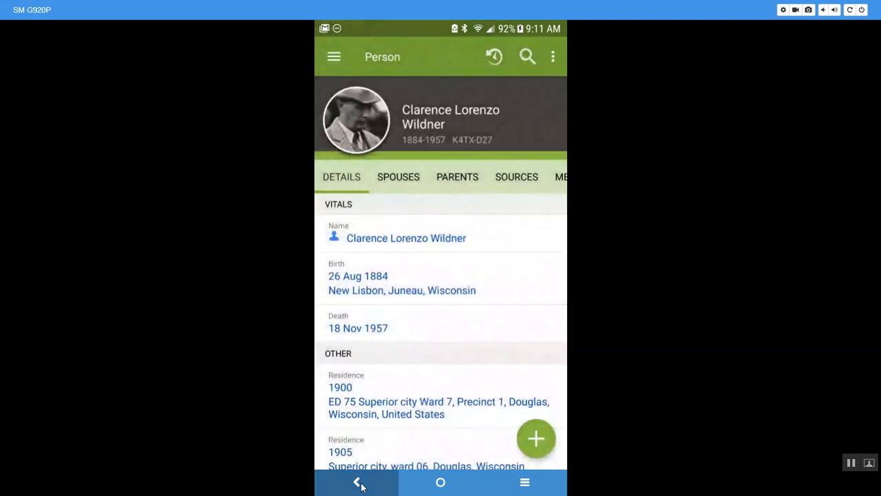
pyautogui.click(356, 482)
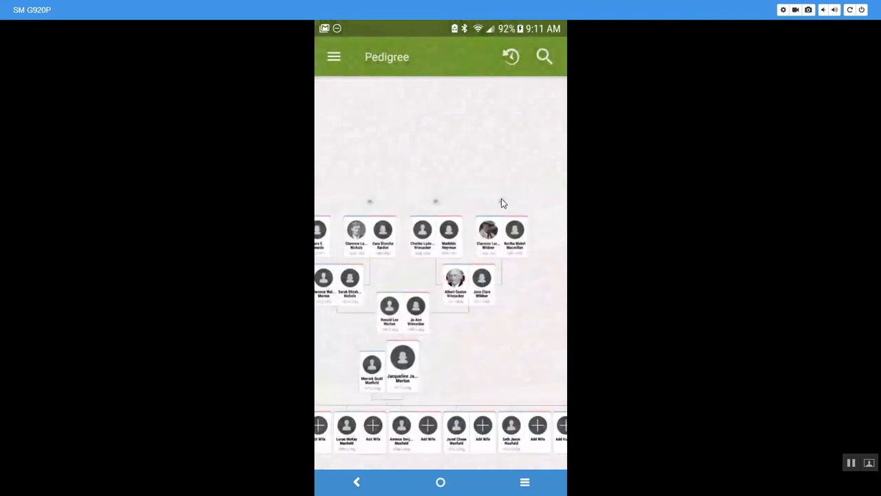
pyautogui.scroll(-3)
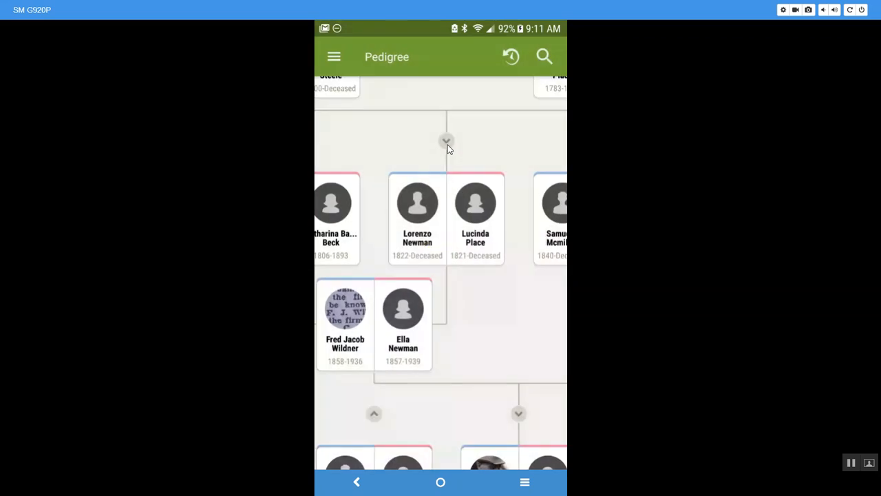
pyautogui.scroll(-3)
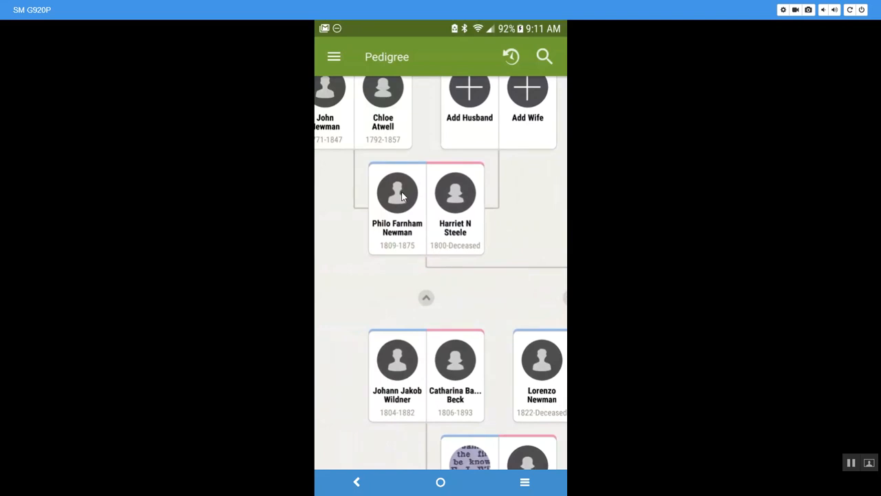
pyautogui.click(398, 193)
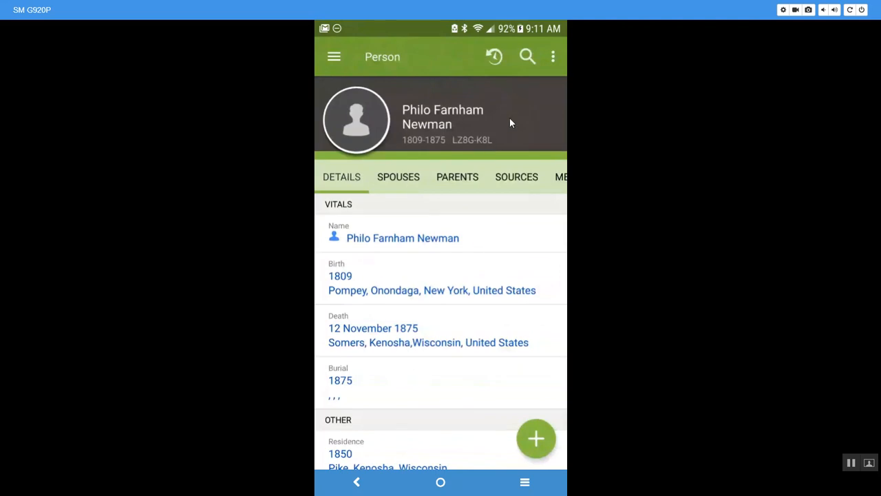
pyautogui.moveTo(554, 62)
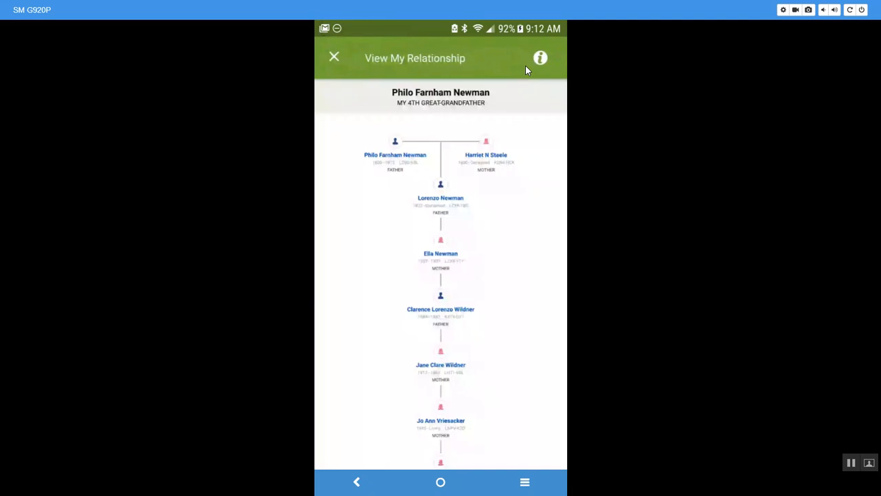
pyautogui.moveTo(428, 121)
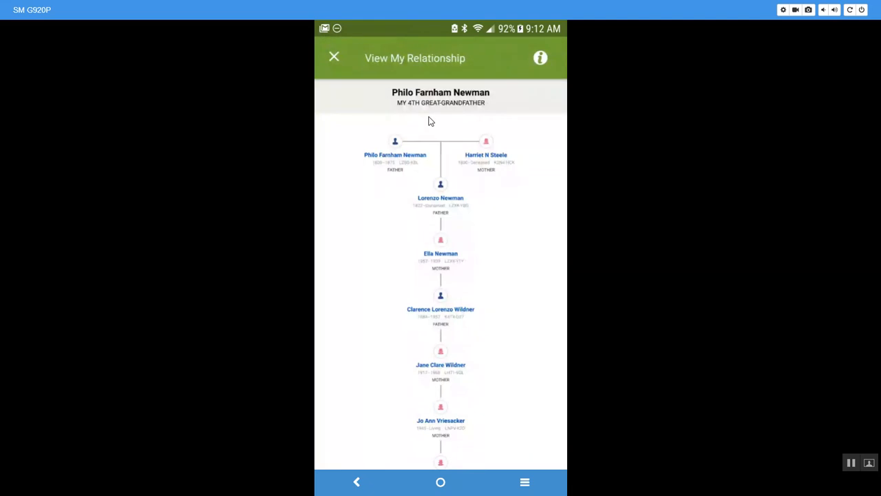
pyautogui.scroll(3)
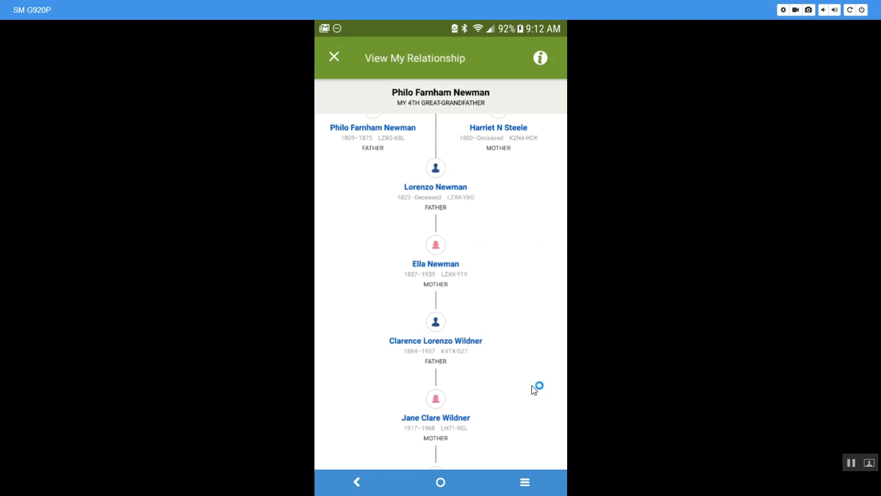
pyautogui.scroll(-3)
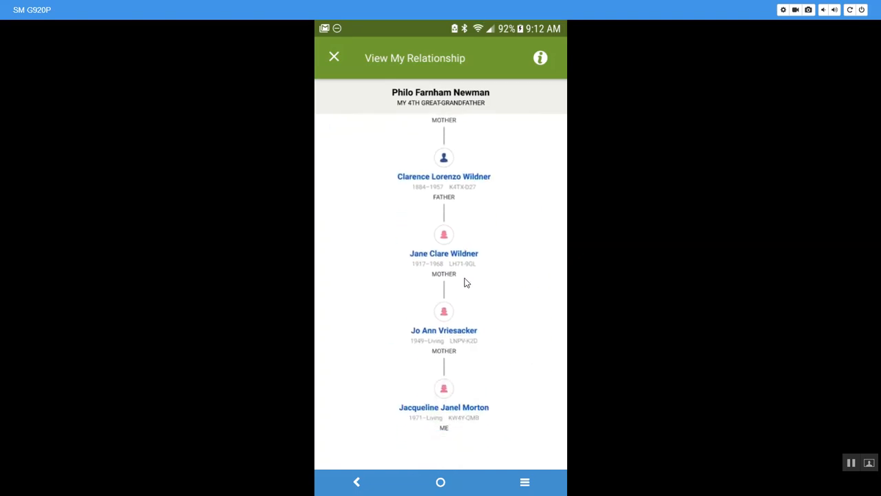
pyautogui.scroll(3)
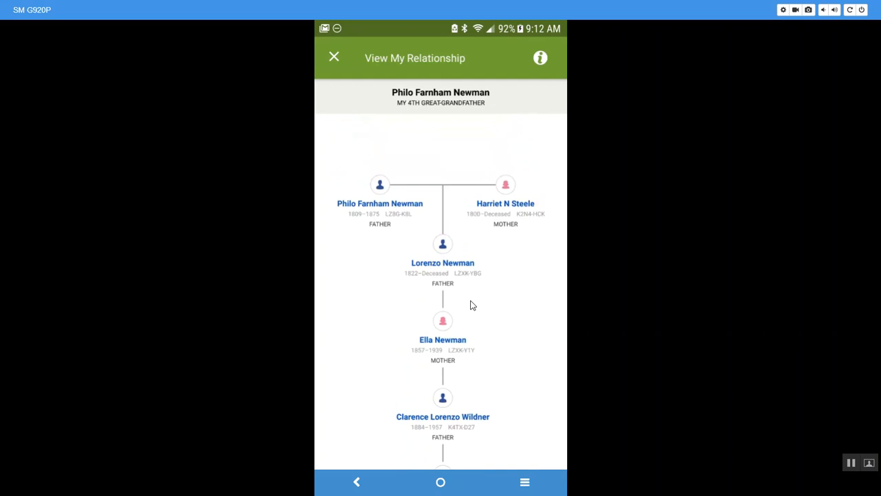
pyautogui.moveTo(469, 219)
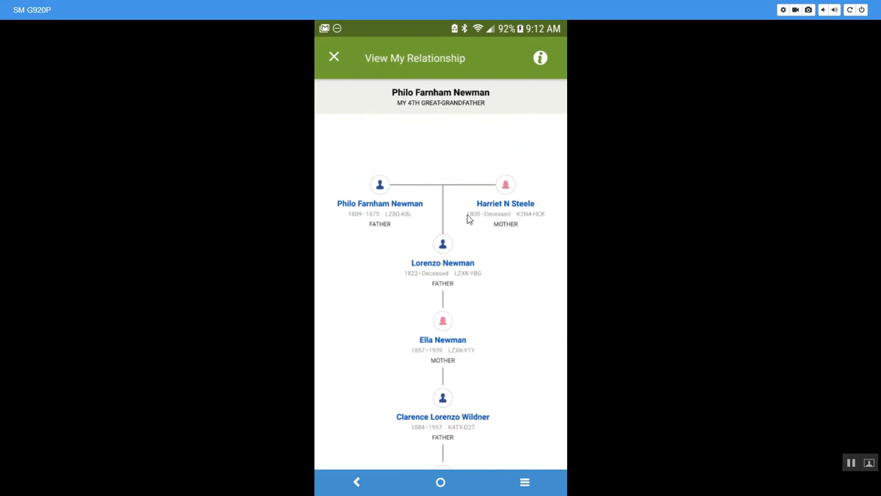
pyautogui.moveTo(381, 217)
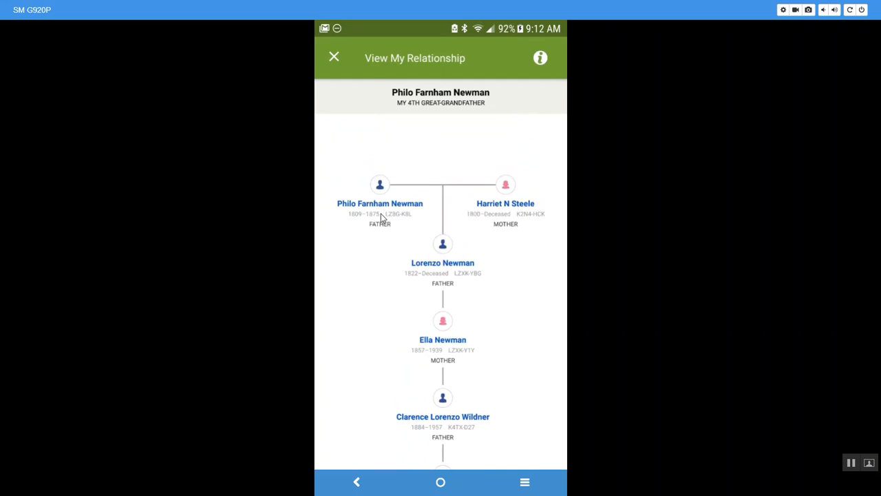
pyautogui.moveTo(508, 212)
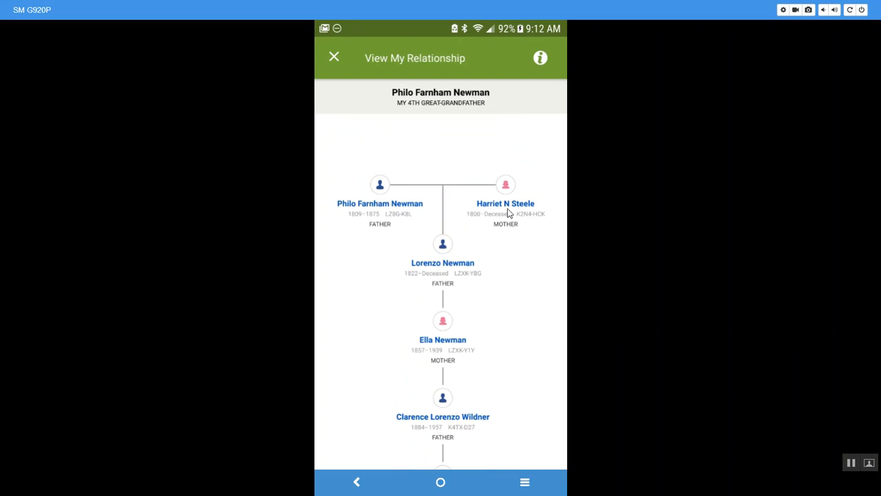
pyautogui.moveTo(433, 150)
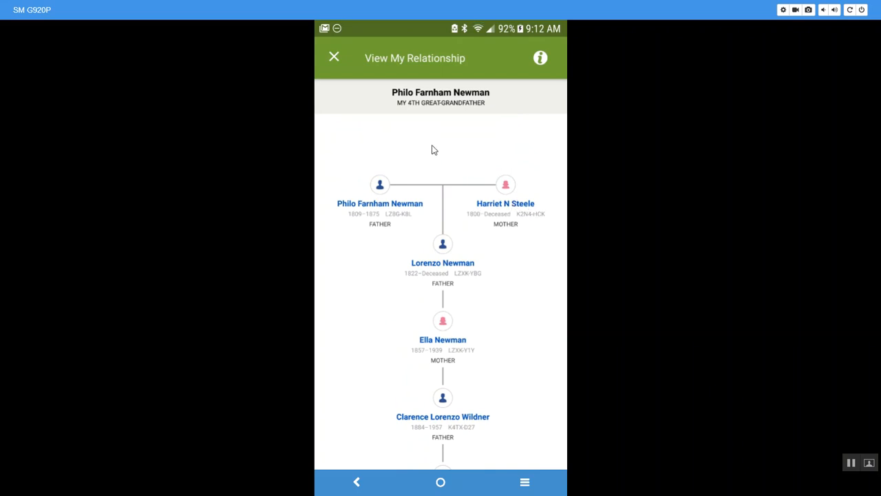
pyautogui.click(380, 203)
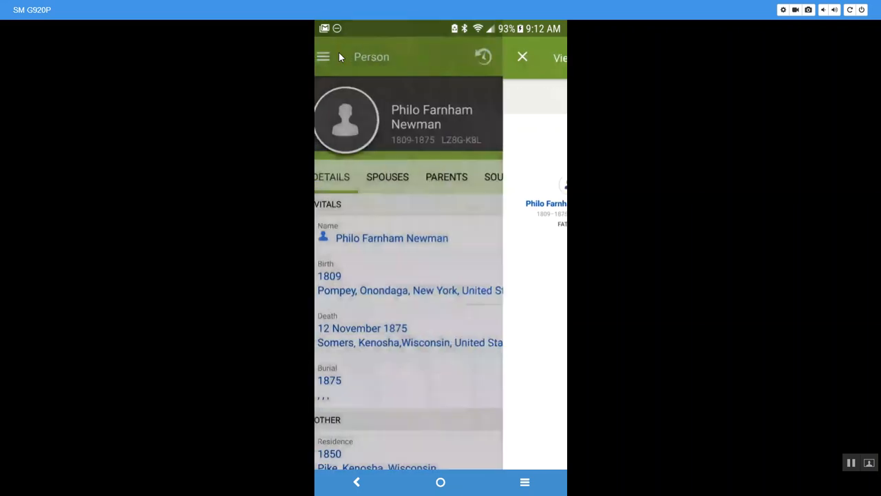
pyautogui.click(522, 57)
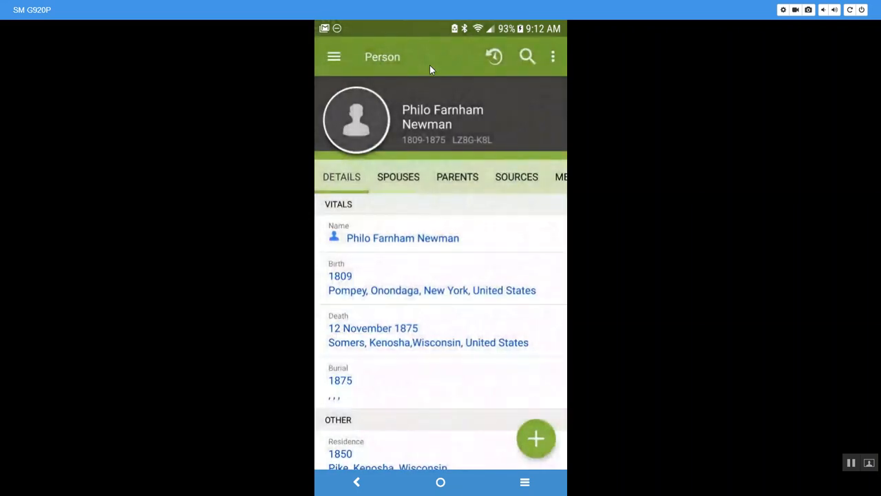
pyautogui.moveTo(356, 483)
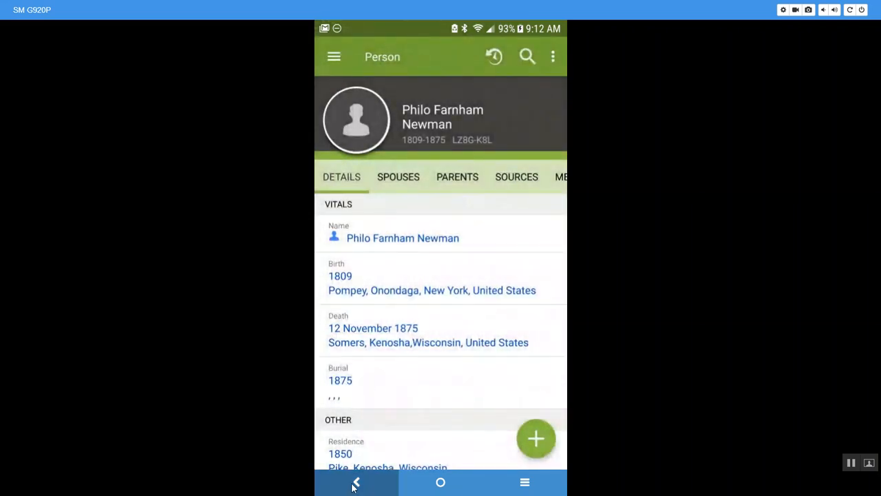
pyautogui.click(356, 482)
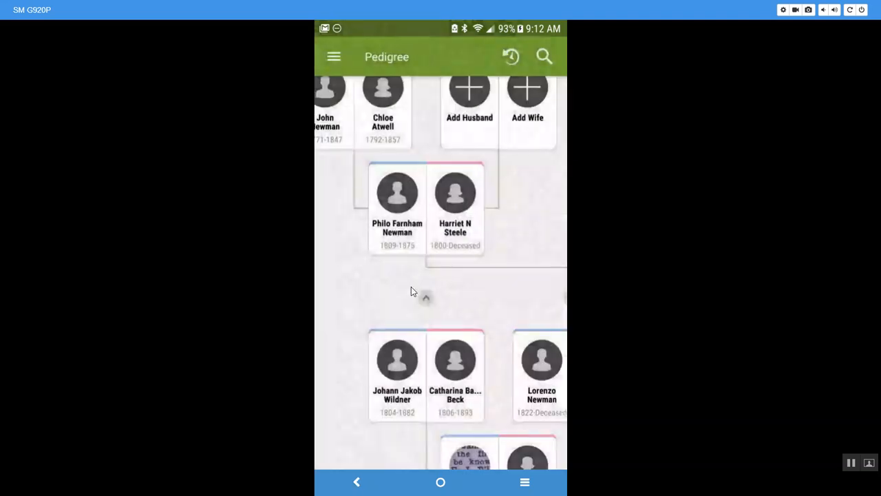